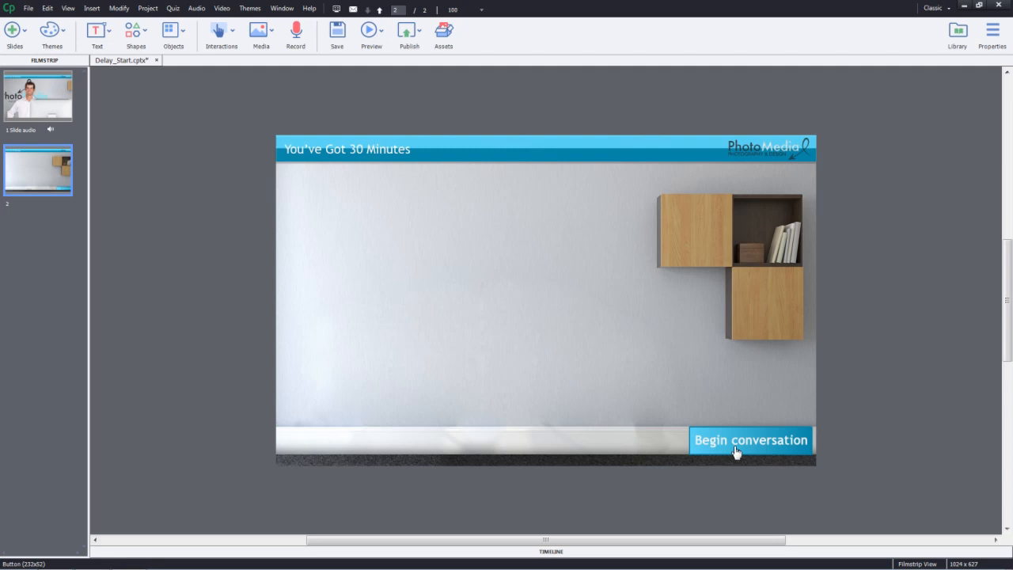
Step: Draw a rectangle smart shape on the slide and set its width to 1024 in Properties
left_click(135, 28)
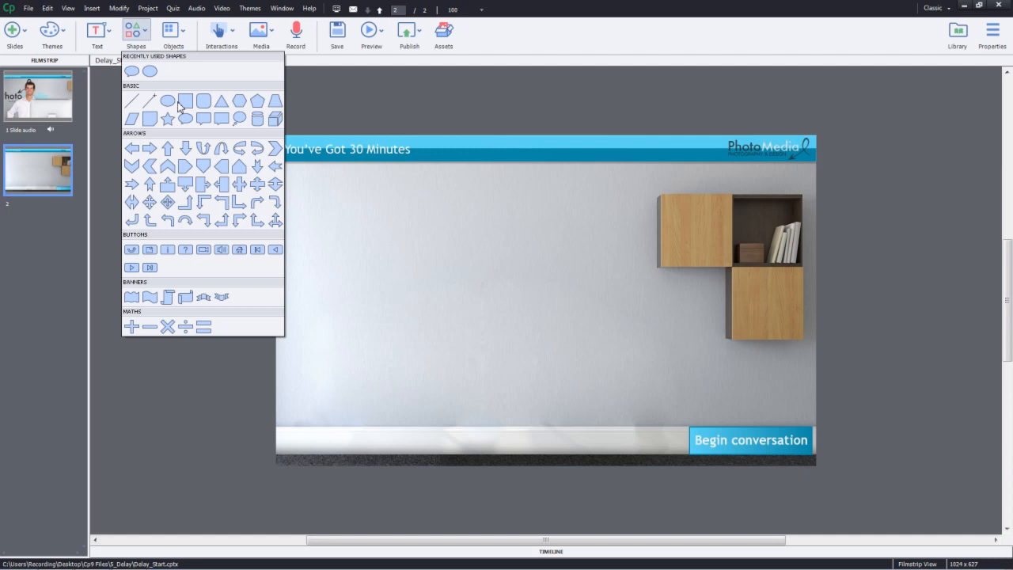
left_click_drag(332, 171, 630, 348)
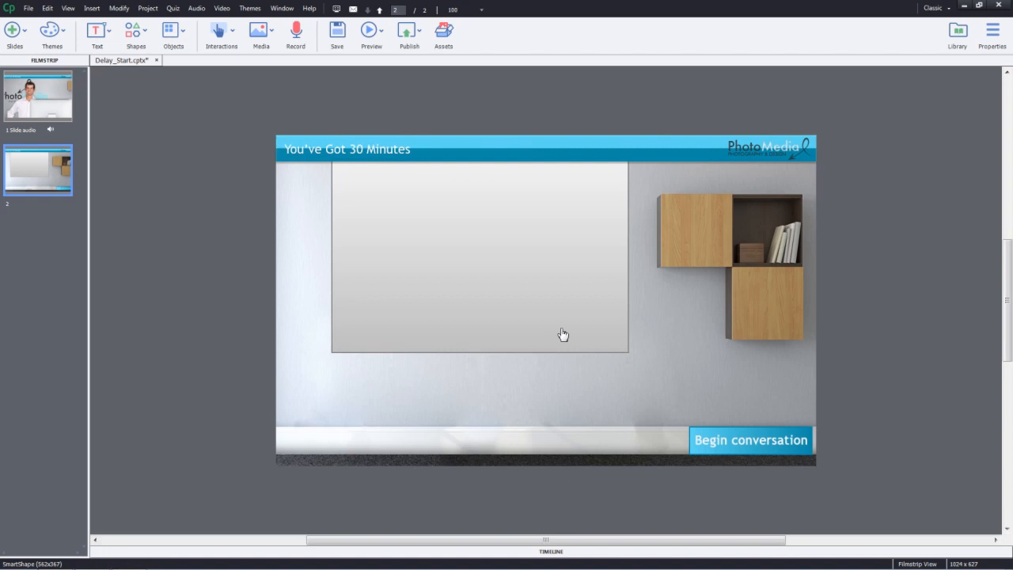
left_click(482, 261)
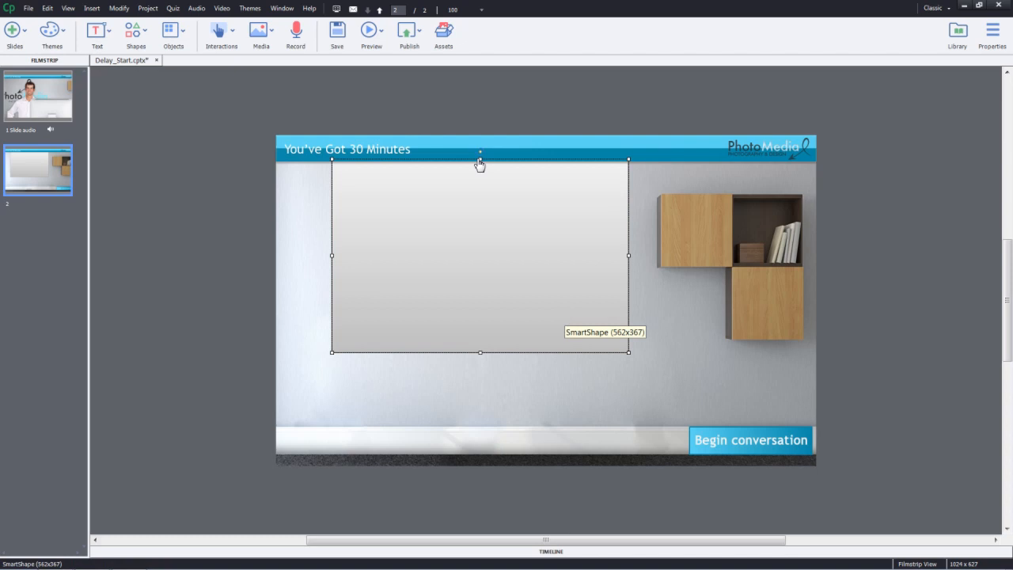
left_click(991, 33)
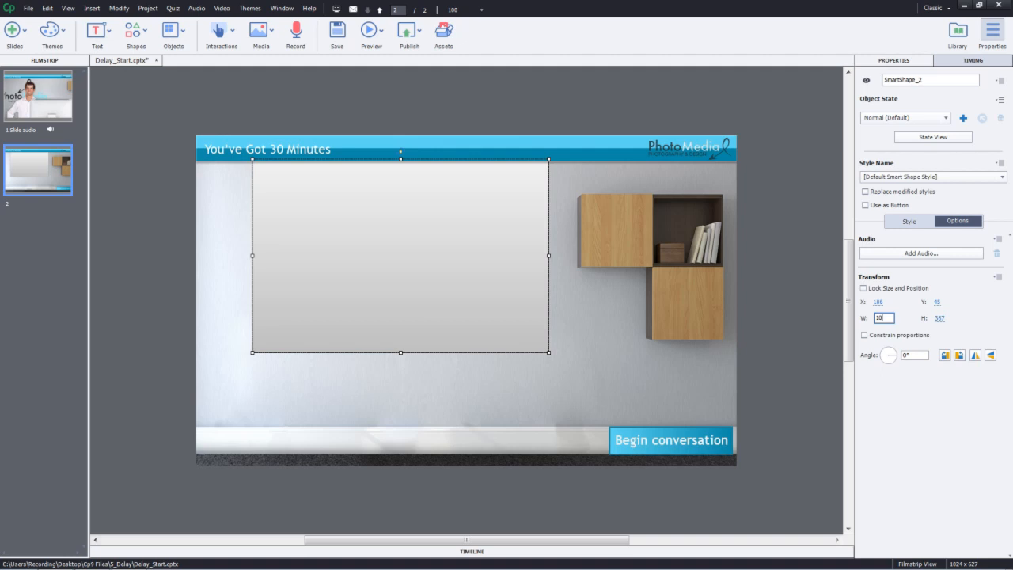
type("1024")
type("S1")
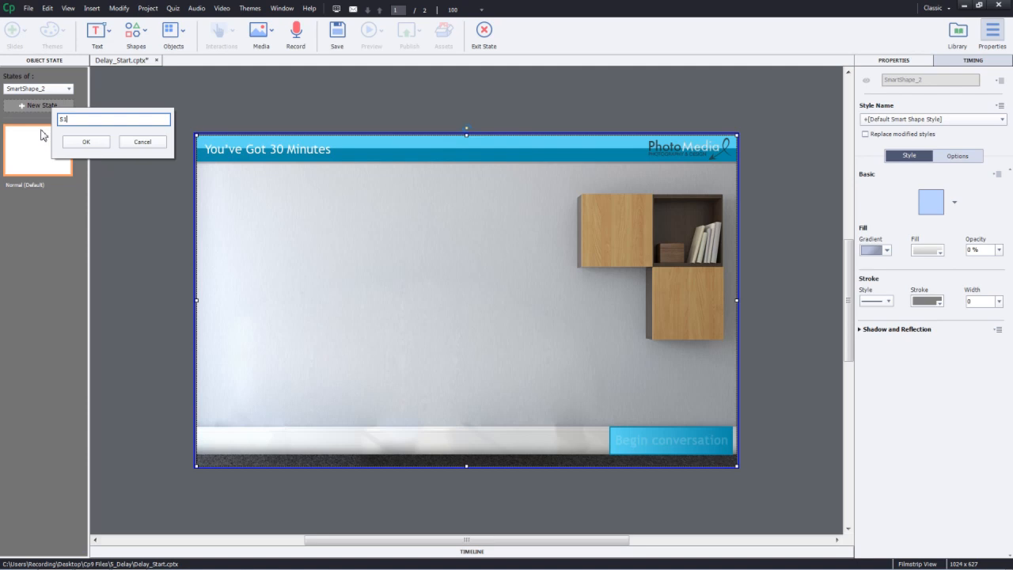
Step: Create state s1 filled with Scene1.png, then duplicate it as s2 using Scene2.png
left_click(85, 141)
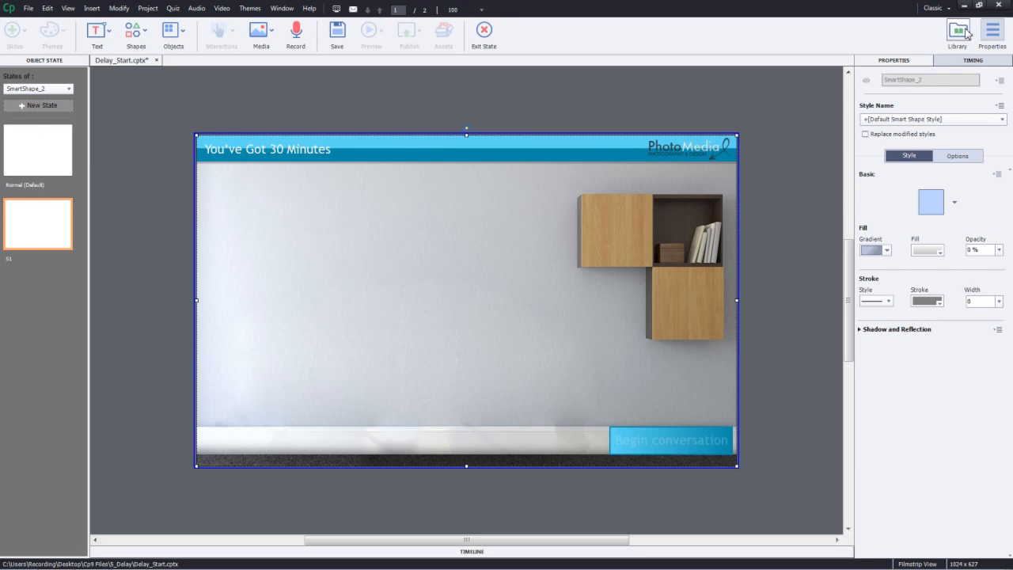
left_click(956, 32)
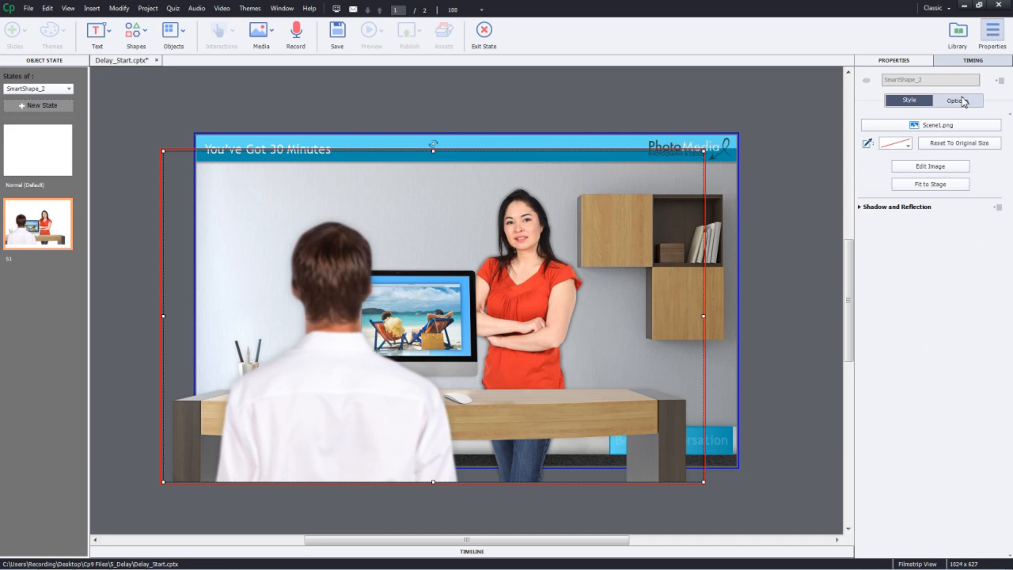
left_click(956, 99)
type("S2")
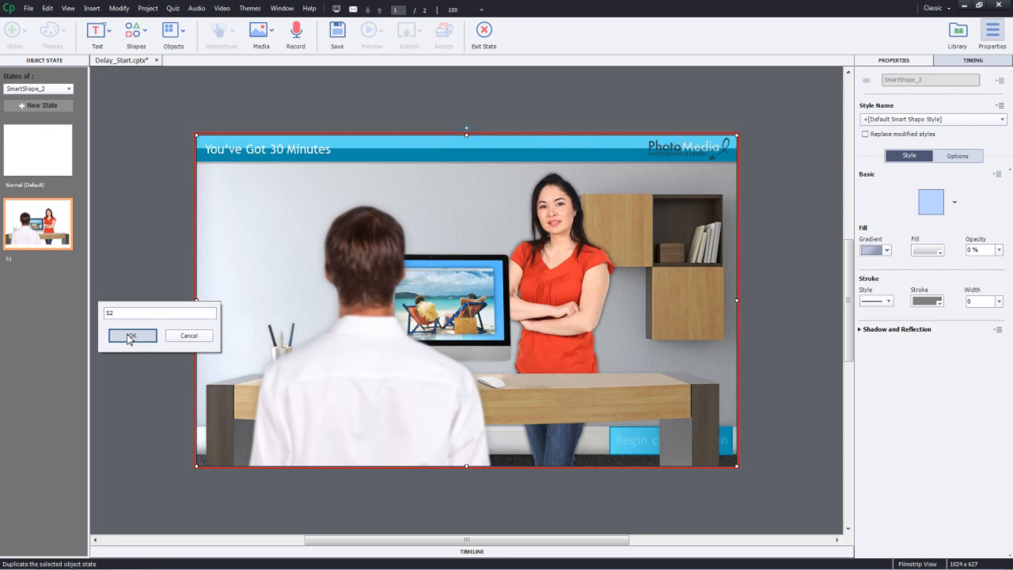
left_click(133, 336)
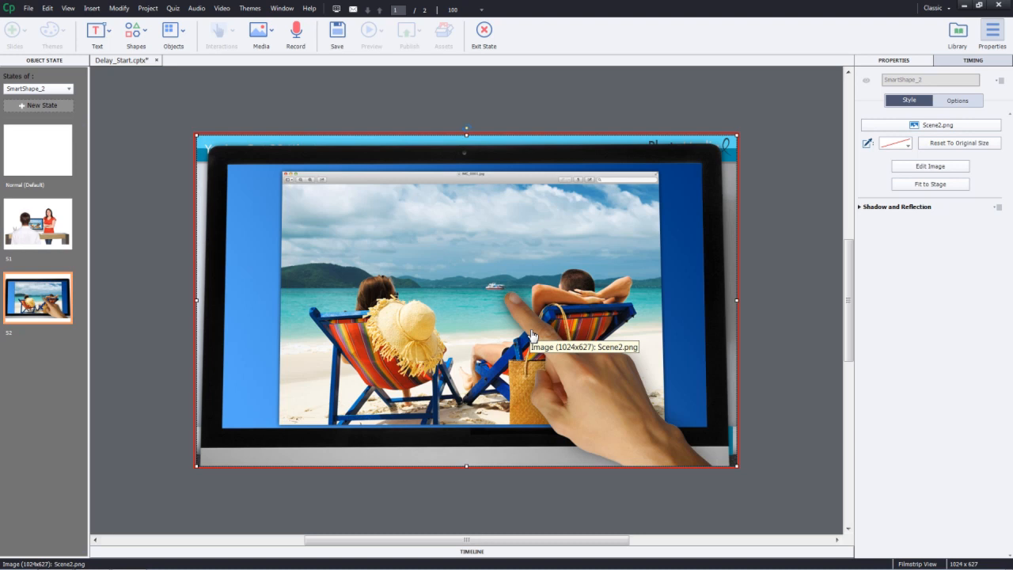
right_click(38, 298)
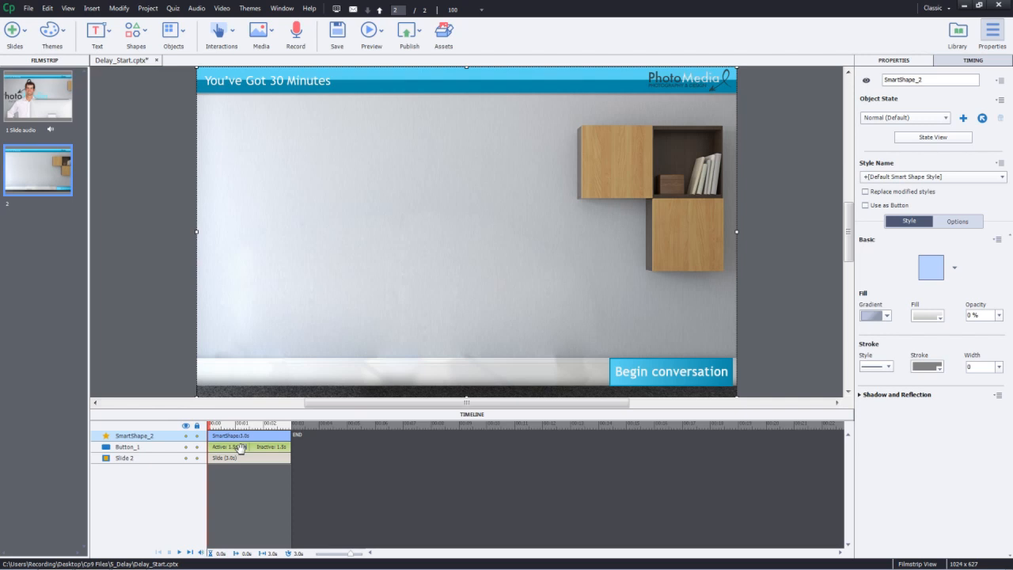
Step: Set Button_1's On Success action to Execute Advanced Actions
left_click(671, 370)
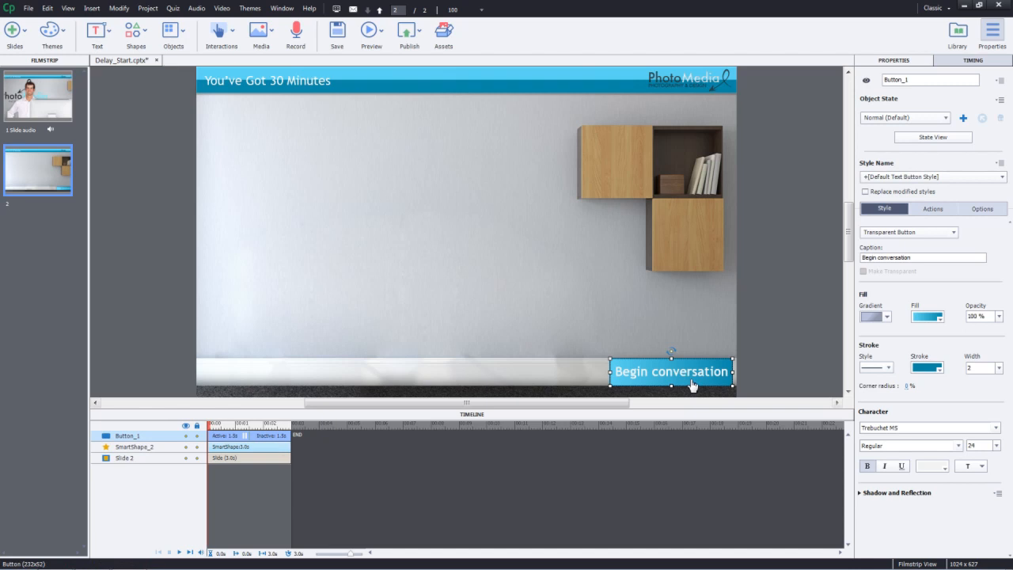
left_click(934, 209)
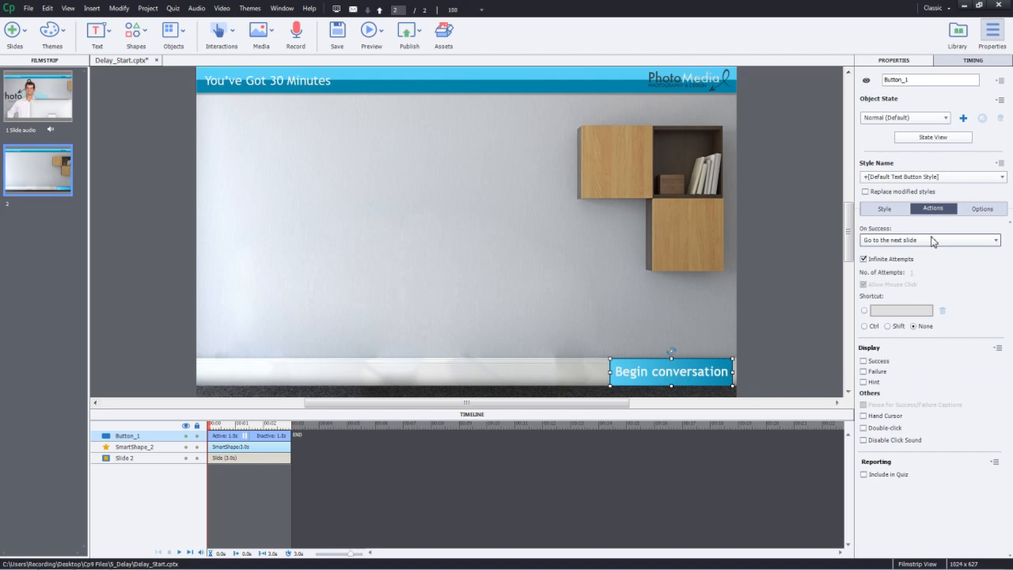
left_click(930, 240)
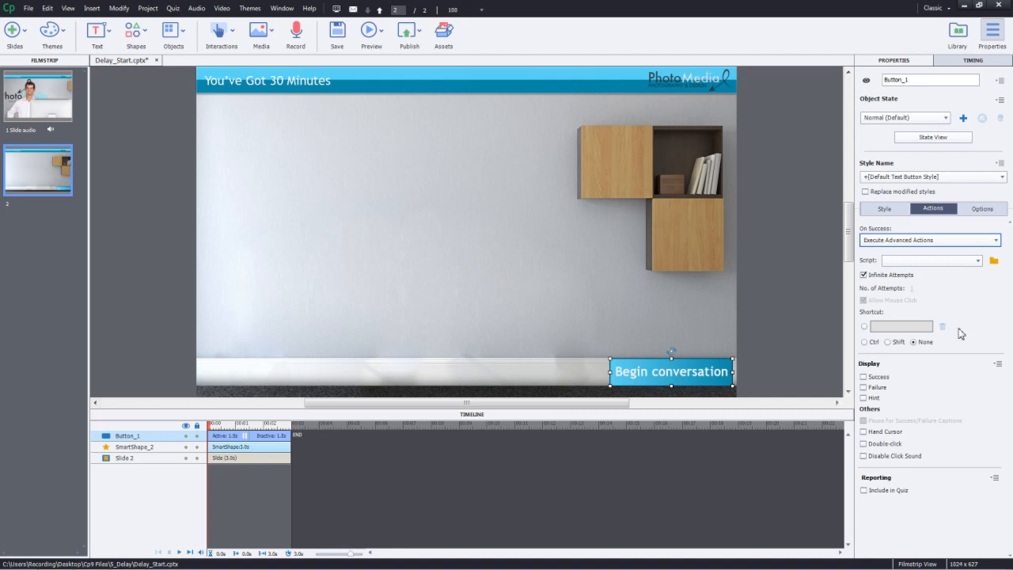
mouse_move(1002, 260)
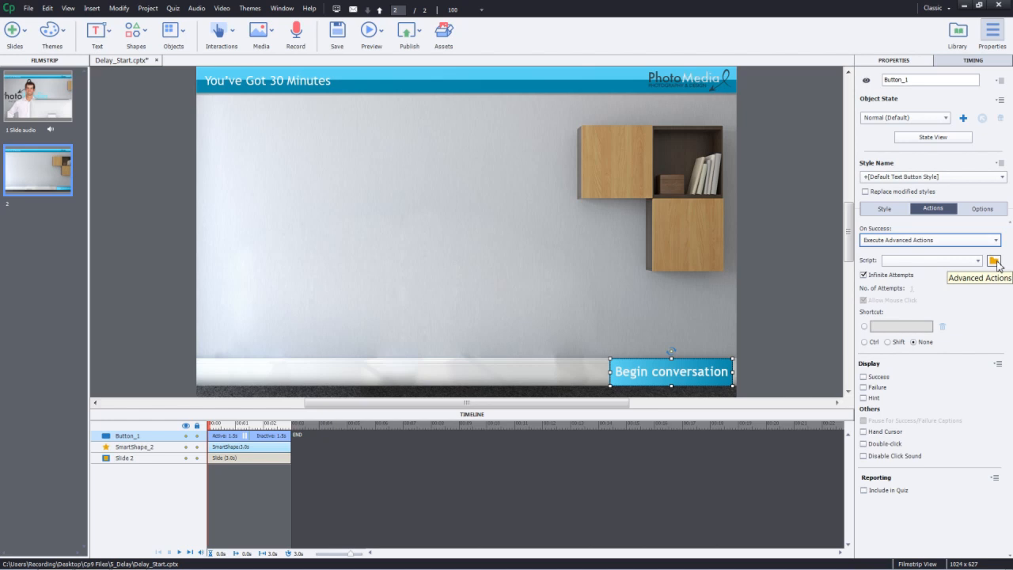
Step: Name the new action 'Conversation' with rows Disable Button_1, Play SyncAudioClip.mp3, Change State of SmartShape_2 to S1
left_click(994, 260)
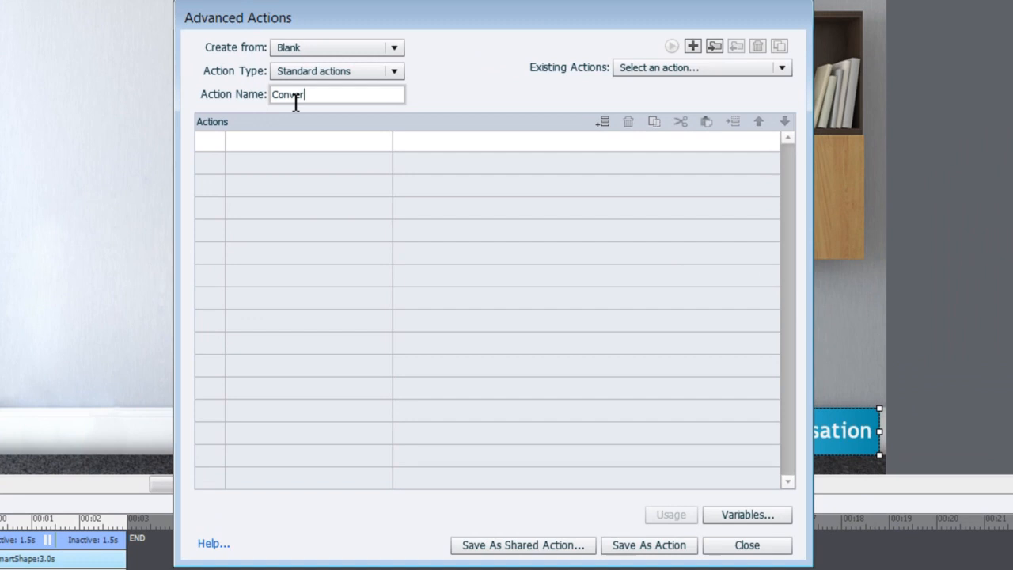
type("Conversation")
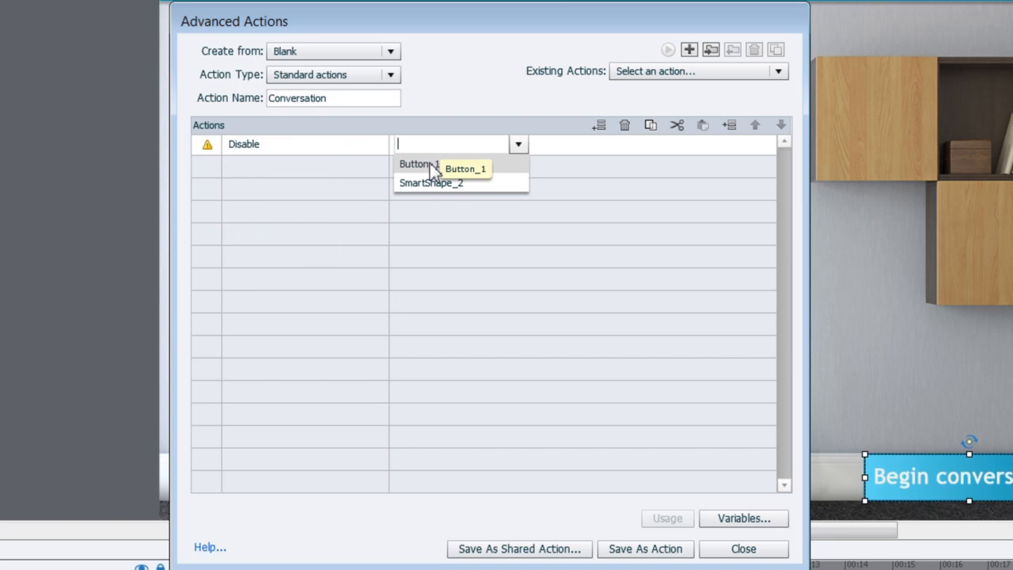
left_click(410, 166)
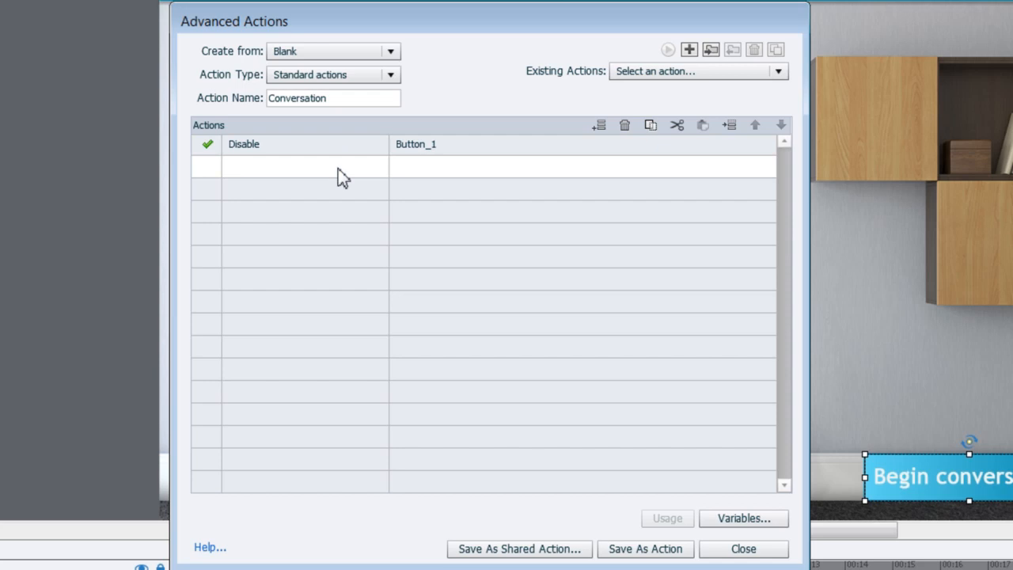
left_click(304, 166)
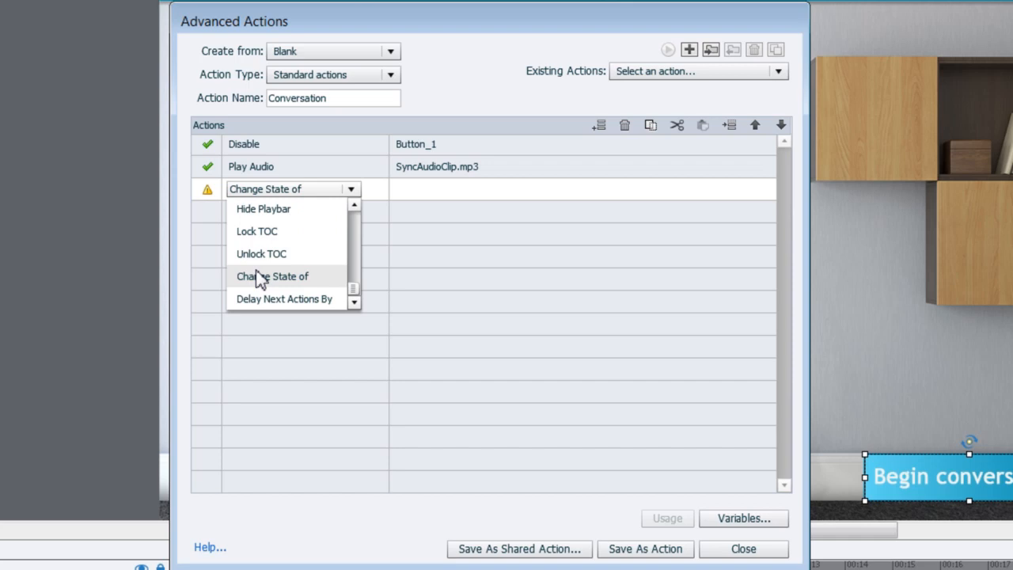
left_click(272, 276)
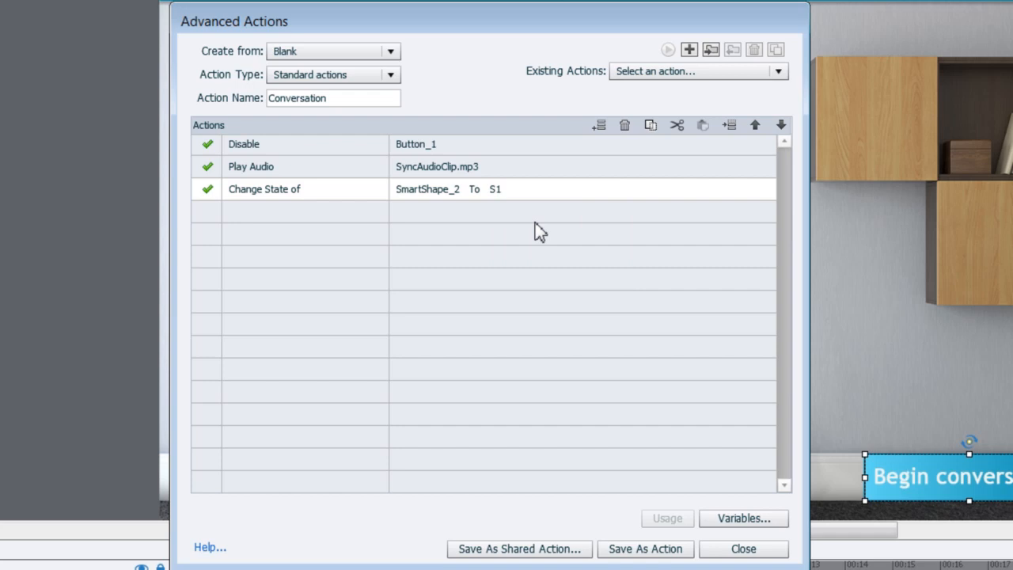
mouse_move(291, 220)
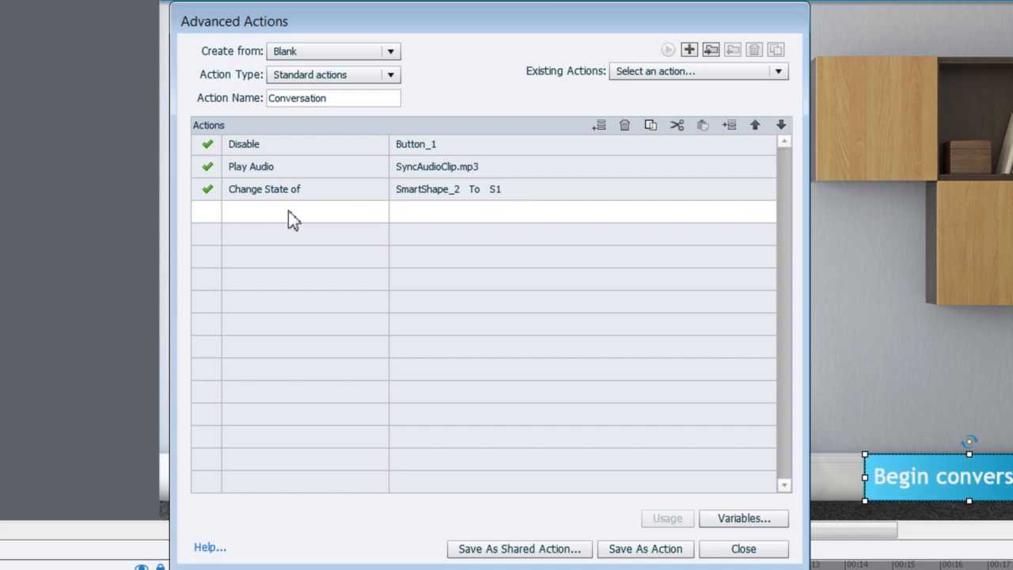
Step: Add delays of 1.5, 11.2, 3.5 and 7 seconds alternating with SmartShape_2 state changes to S2, S3, S4
left_click(303, 212)
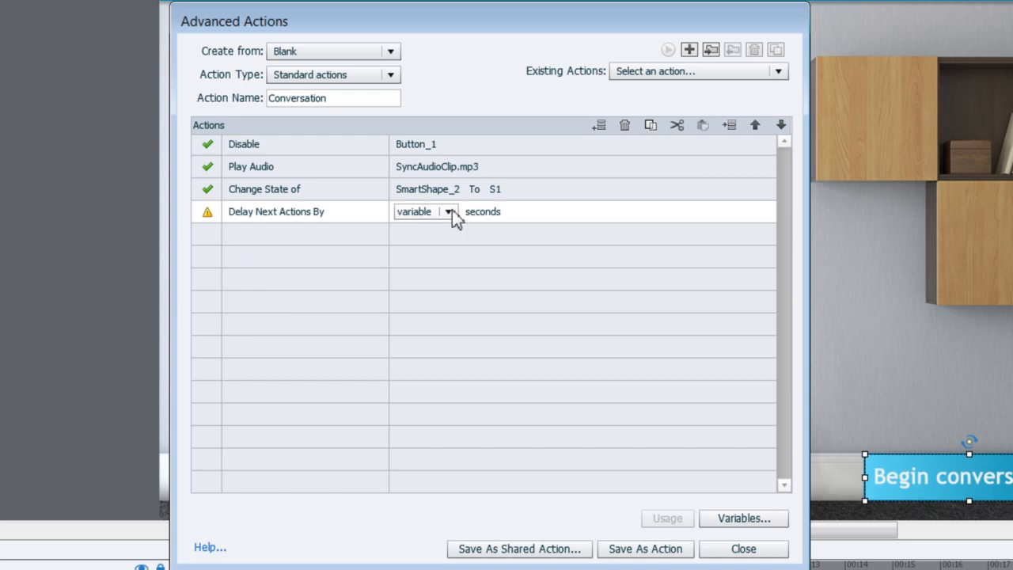
type("1.5")
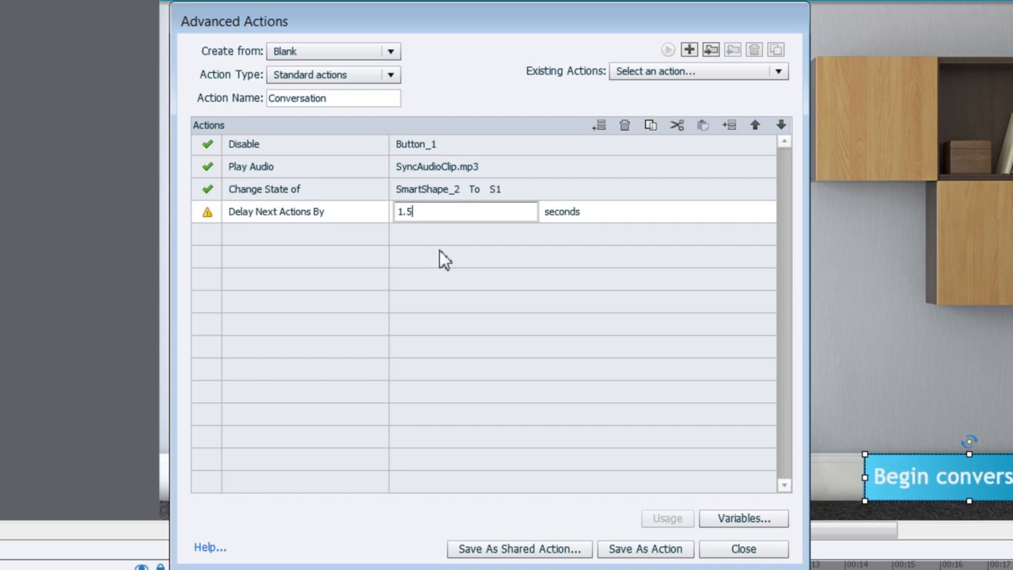
left_click(494, 235)
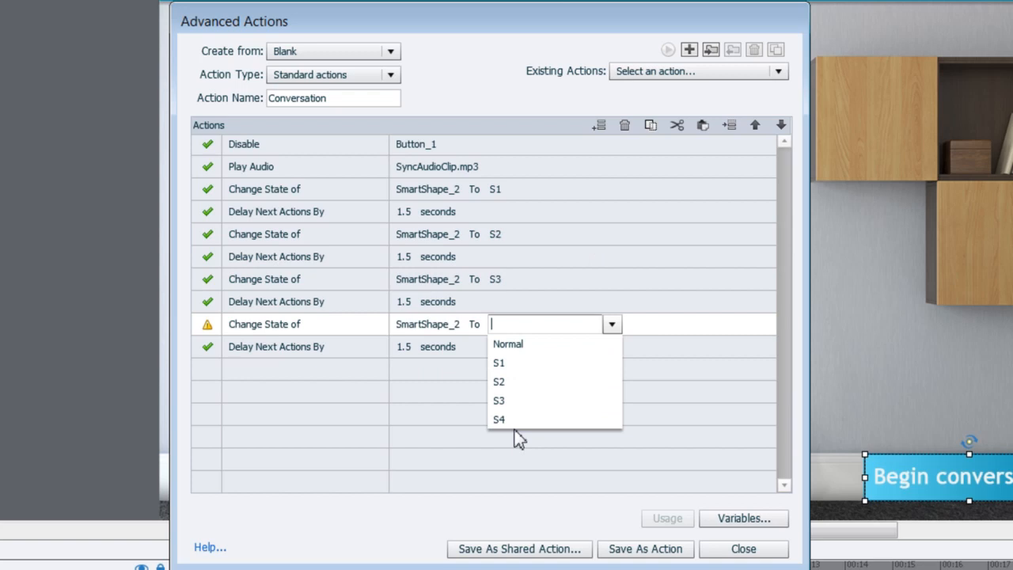
left_click(499, 419)
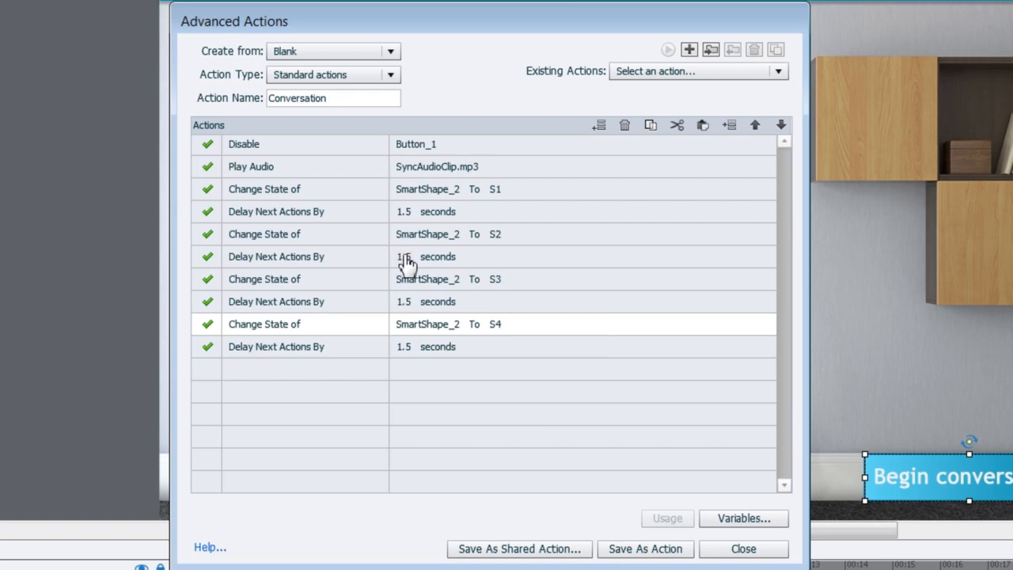
type("11.2")
left_click(584, 301)
type("3.5")
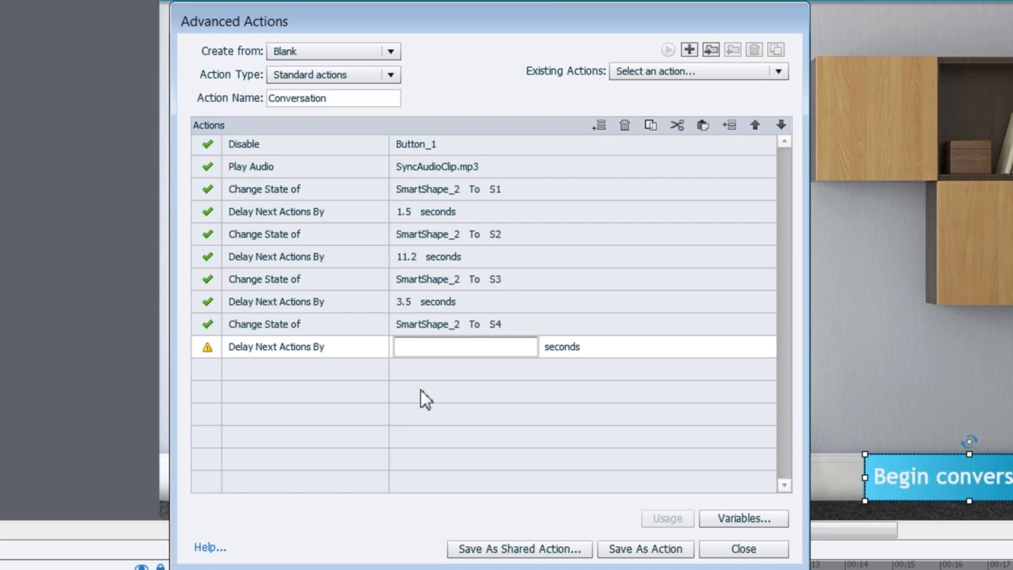
type("7")
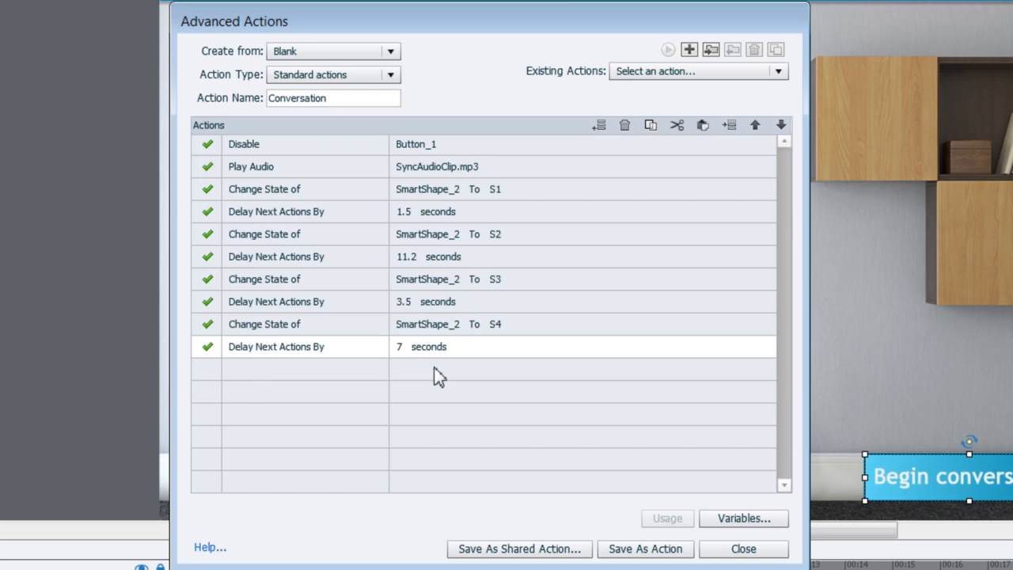
mouse_move(652, 125)
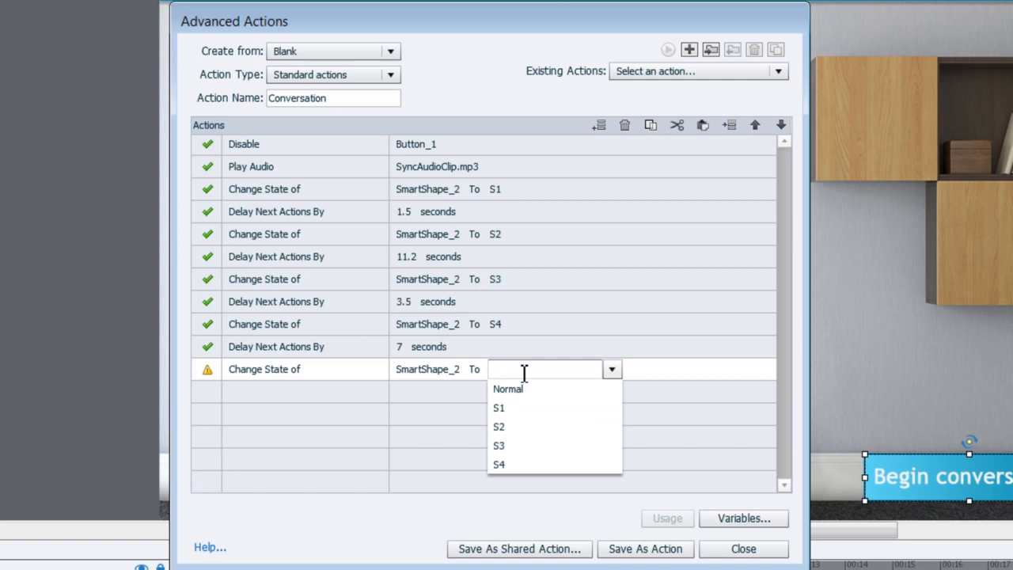
Step: Reset SmartShape_2 to Normal, re-enable Button_1, and save the Conversation action
left_click(506, 389)
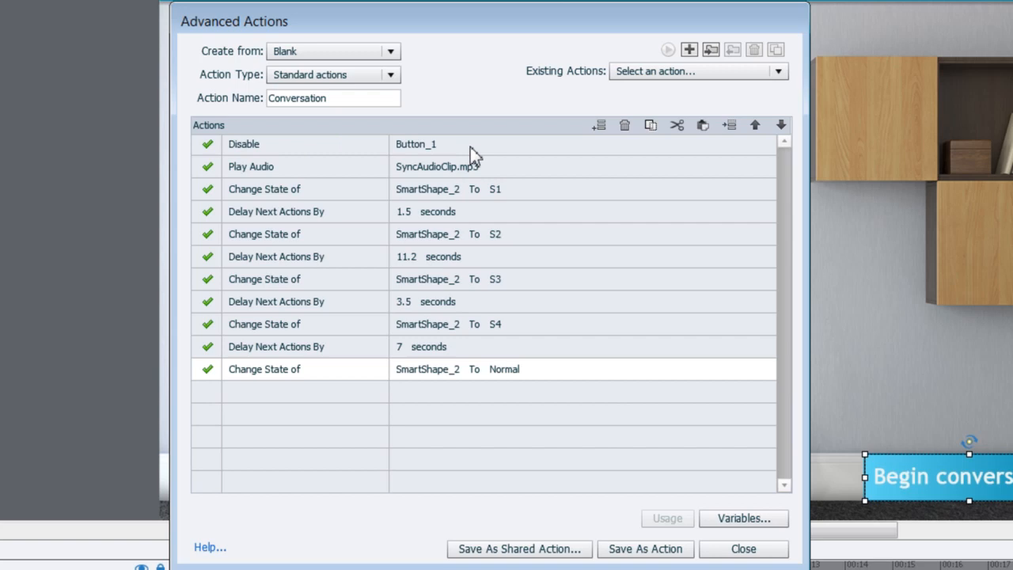
mouse_move(269, 402)
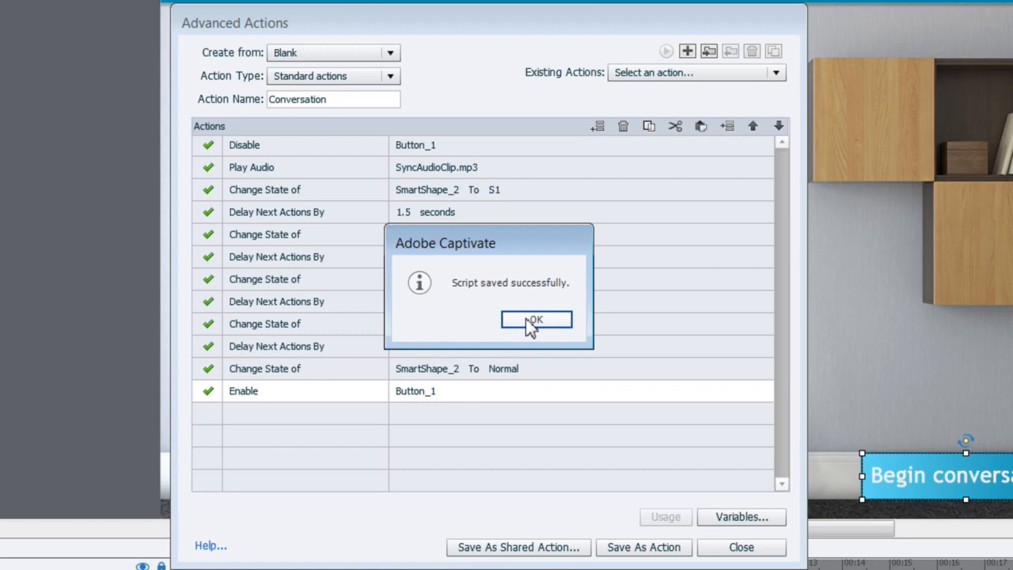
left_click(534, 320)
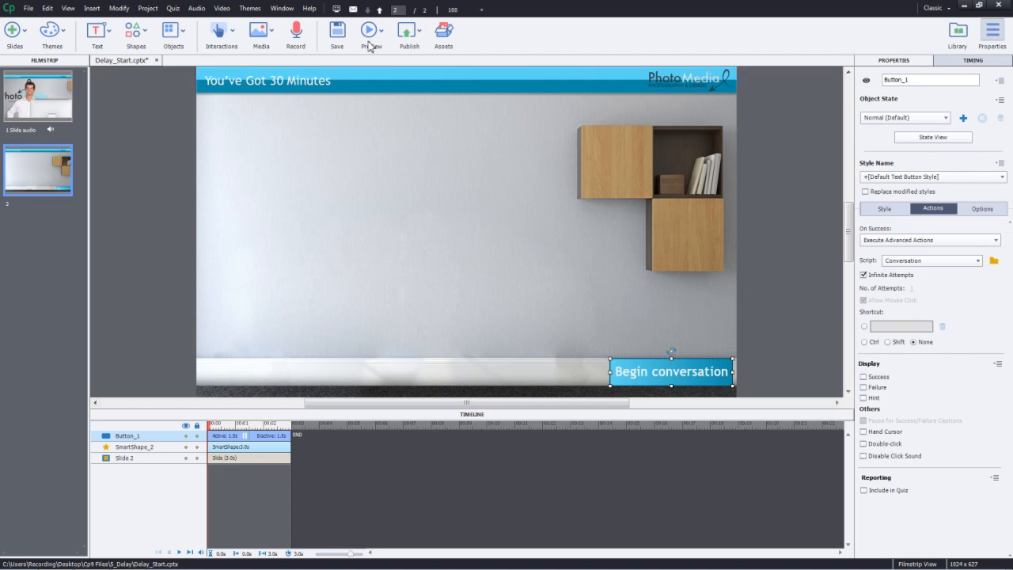
Step: Play the slide in preview and trigger Begin conversation to cycle the scene images
left_click(367, 30)
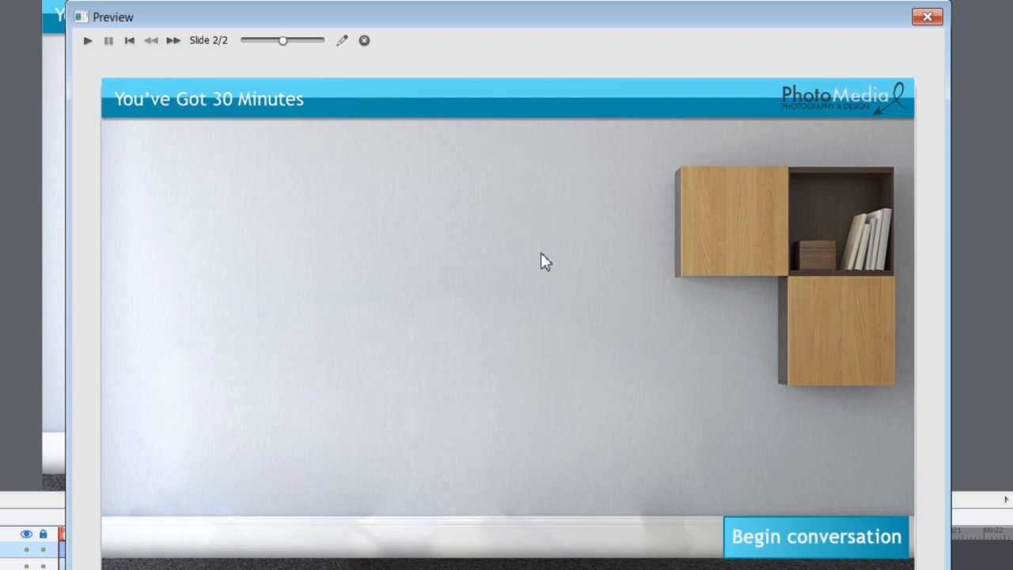
mouse_move(853, 545)
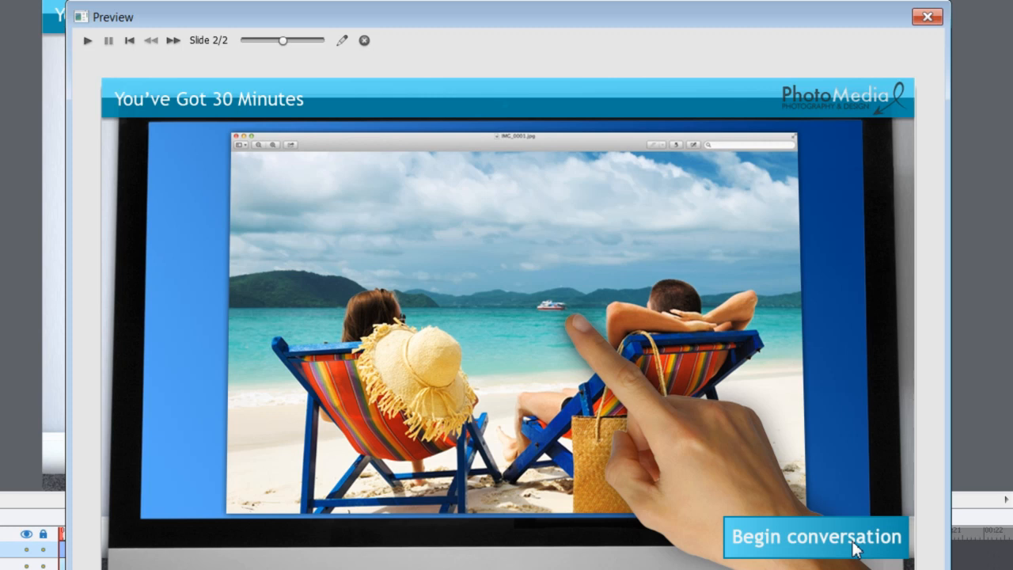
left_click(815, 536)
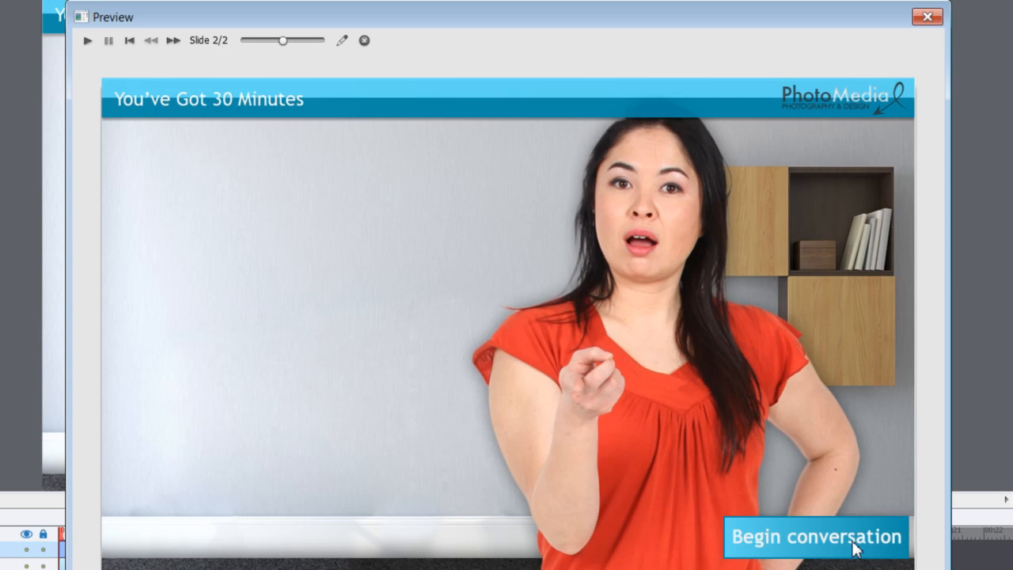